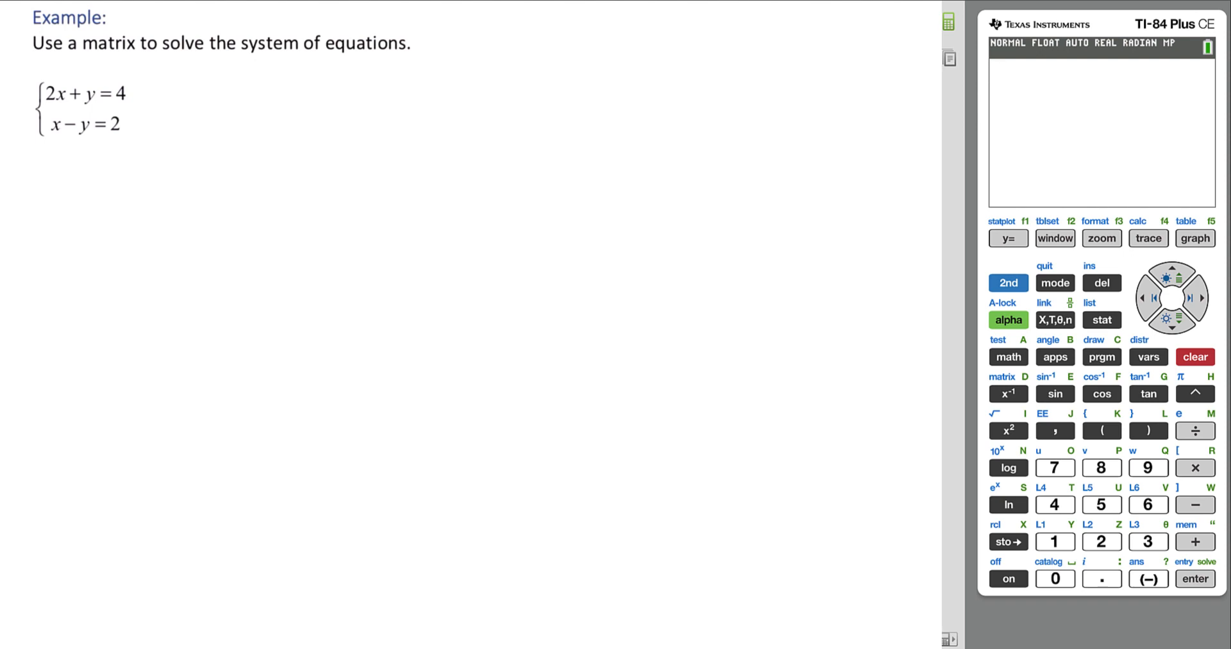
# - Handwrite the augmented matrix rows 2 1 4 and 1 −1 2 beside the system
pyautogui.moveTo(216, 79); pyautogui.dragTo(247, 79)
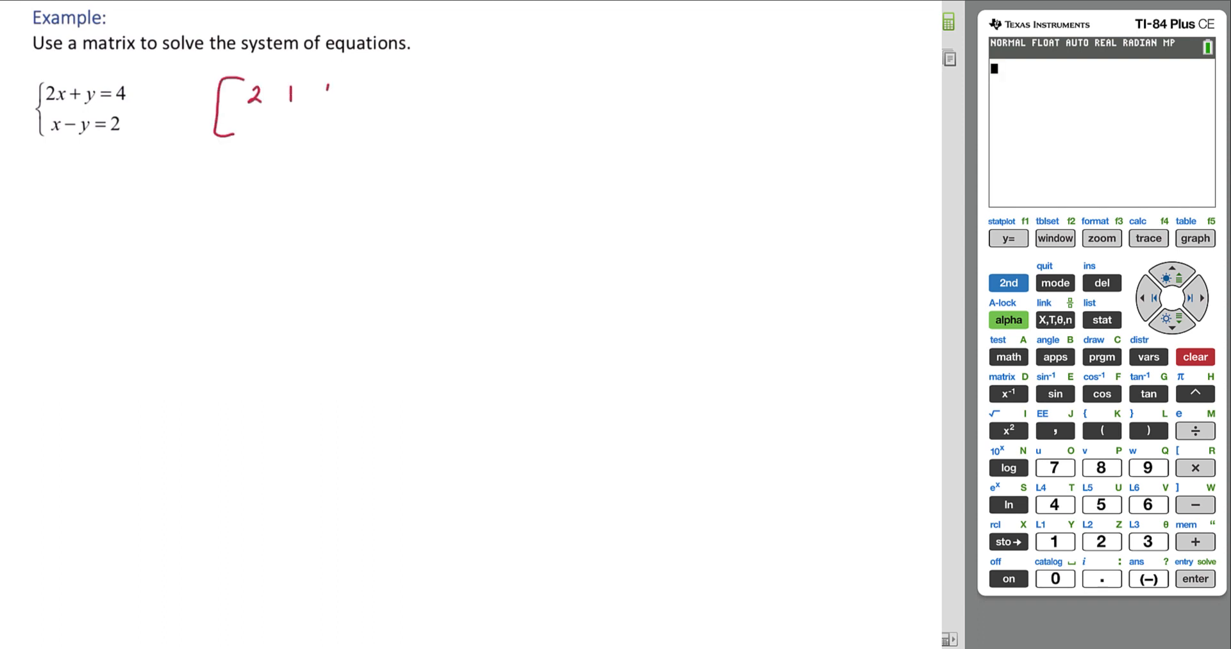
pyautogui.write('4')
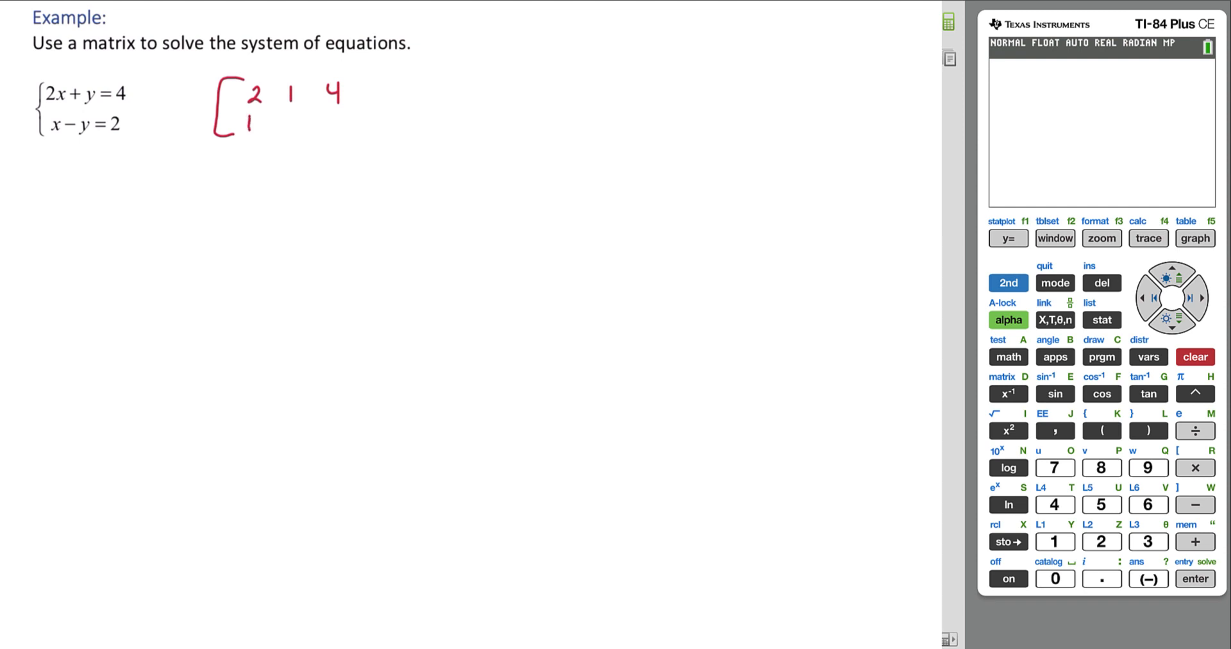
pyautogui.write('-1 2')
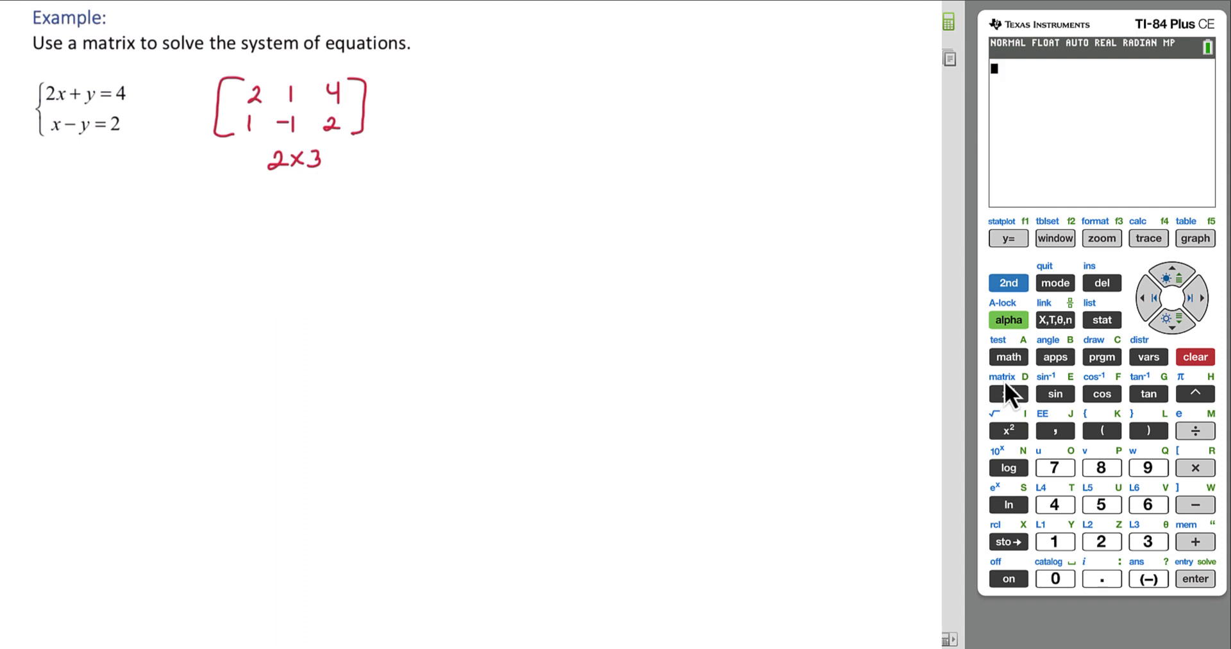
# - Open matrix [A] in the matrix editor for a 2×3 matrix
pyautogui.click(1008, 283)
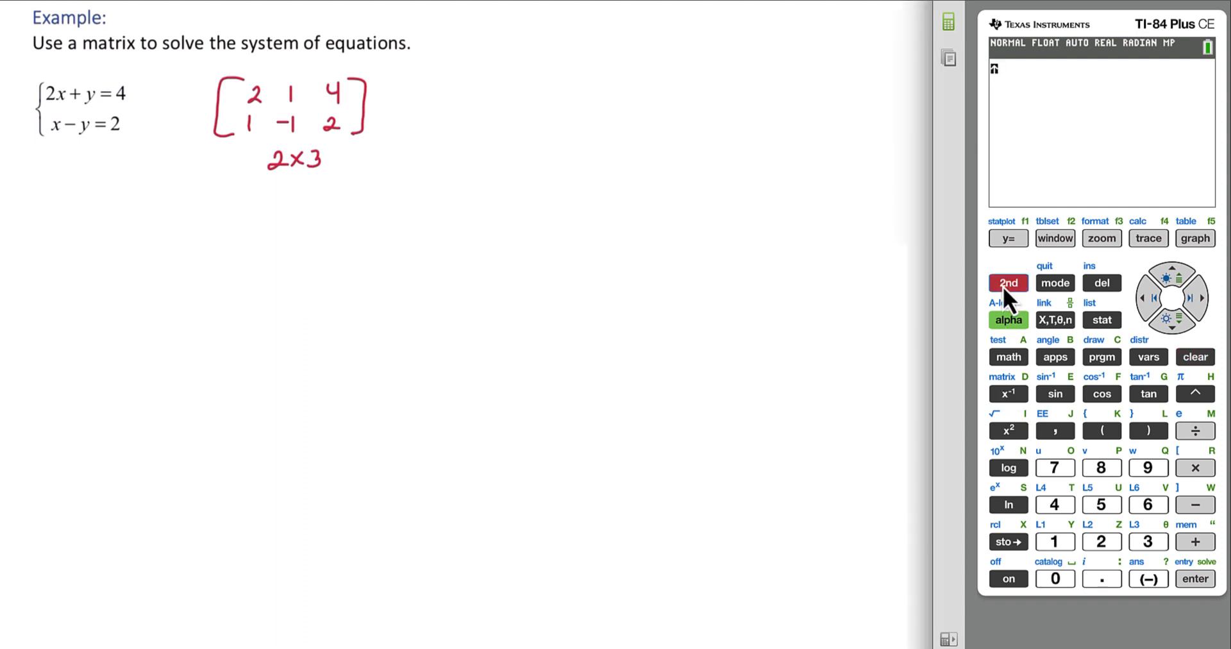
pyautogui.click(1008, 393)
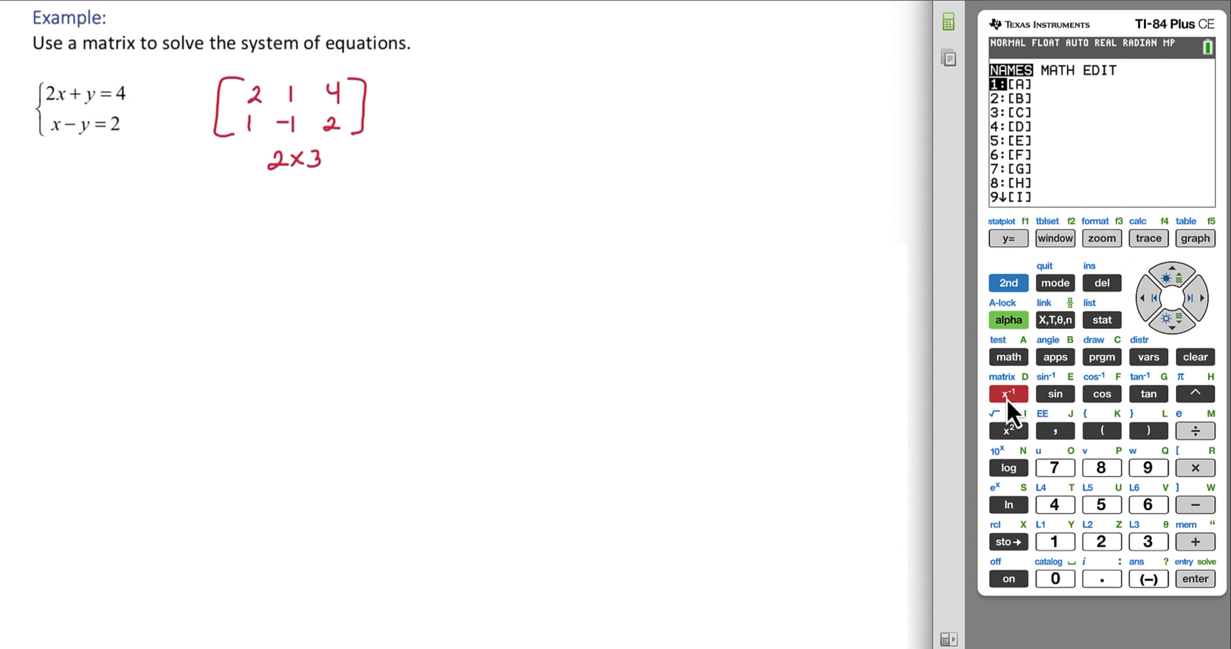
pyautogui.moveTo(1207, 325)
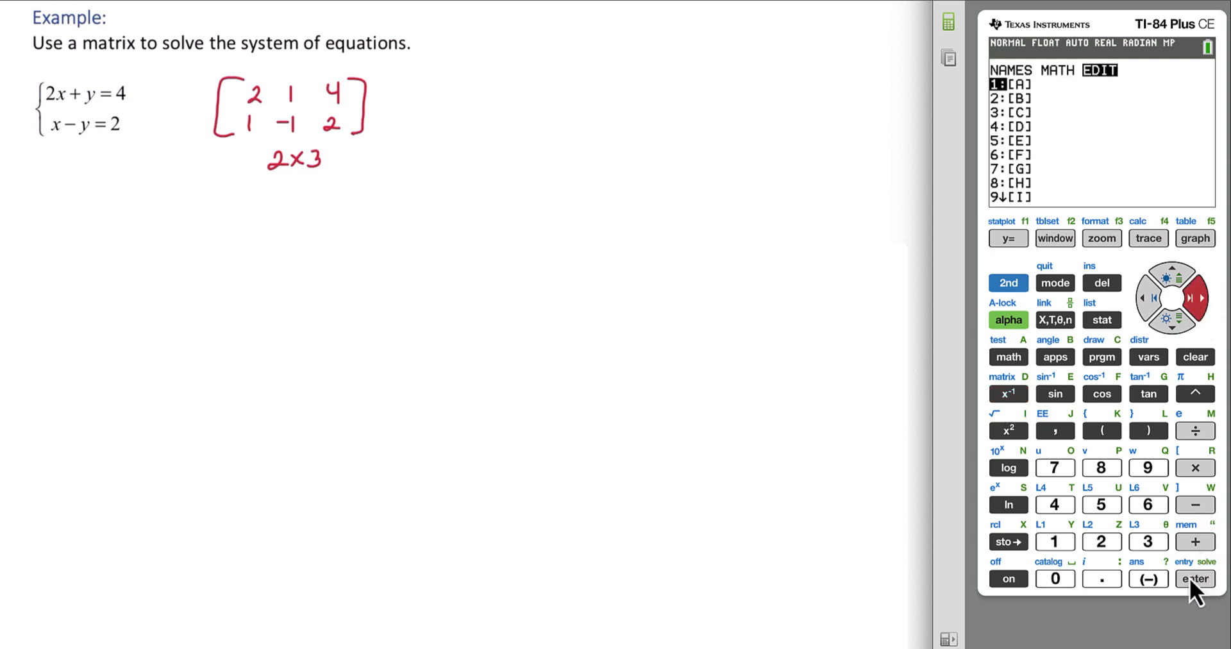
pyautogui.click(1193, 578)
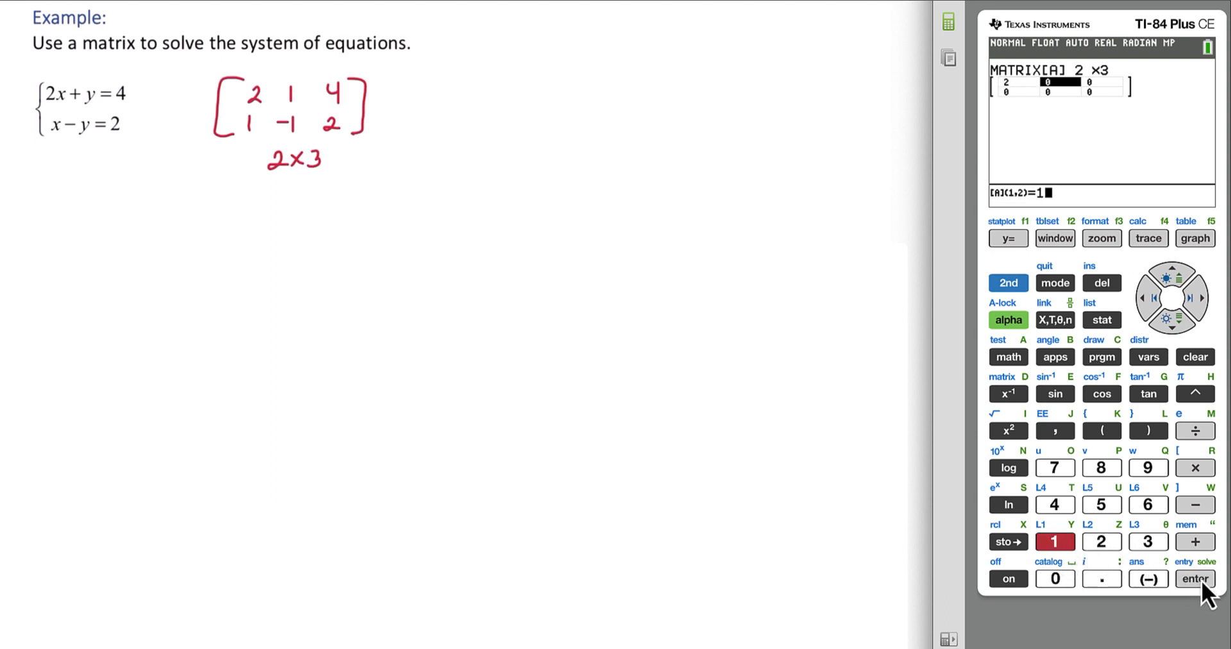
# - Enter rows 2 1 4 and 1 −1 2 into [A] and return home
pyautogui.click(1053, 505)
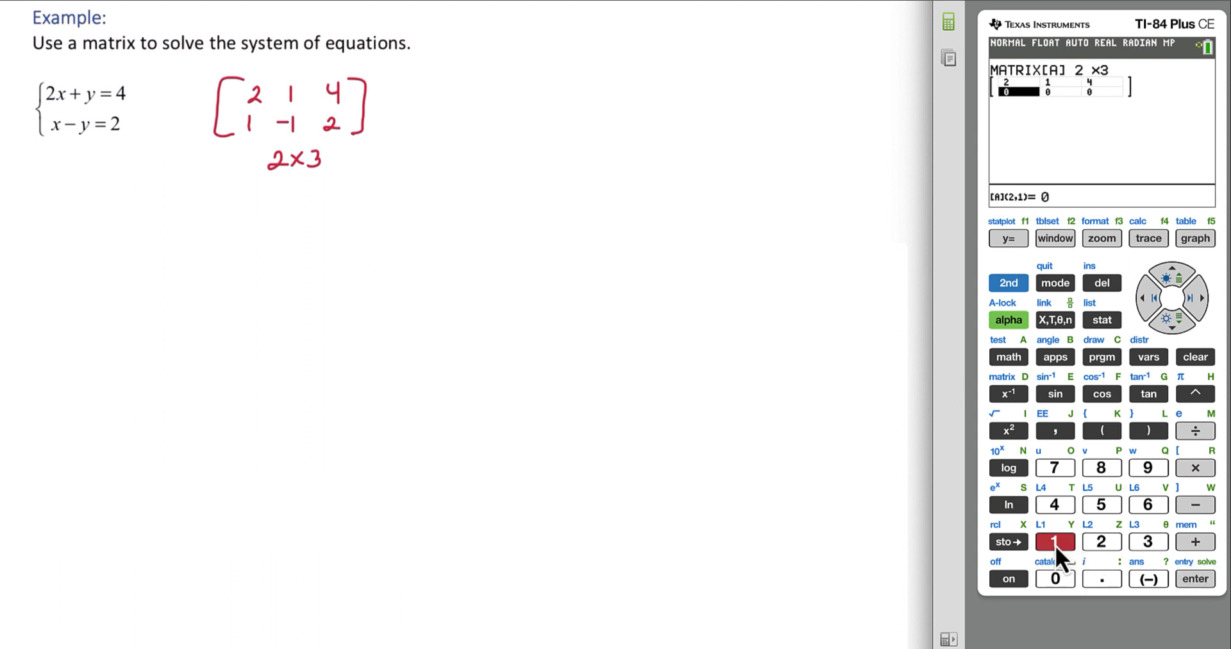
pyautogui.click(1054, 541)
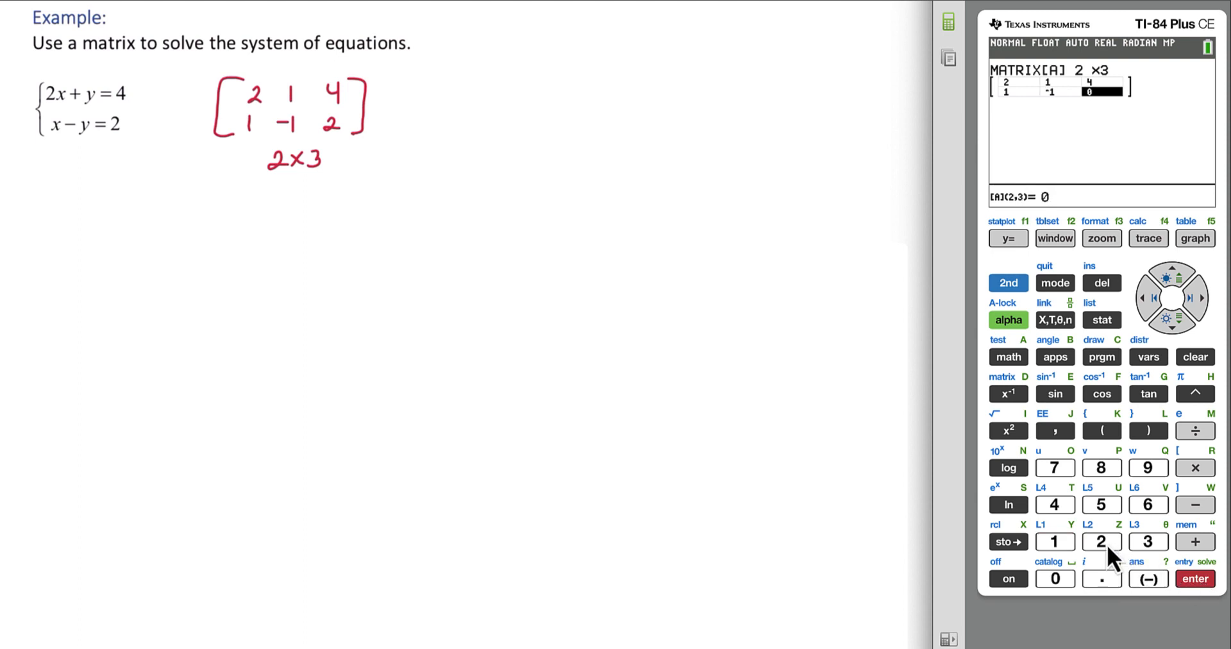
pyautogui.click(1195, 579)
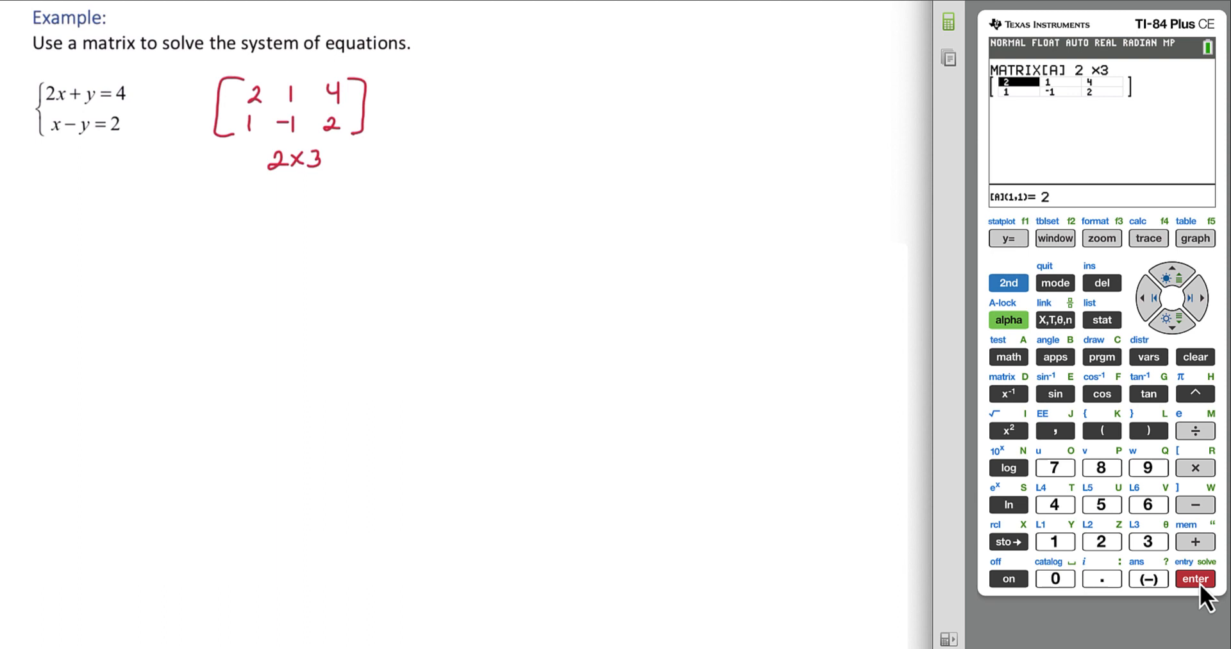
pyautogui.moveTo(1044, 304)
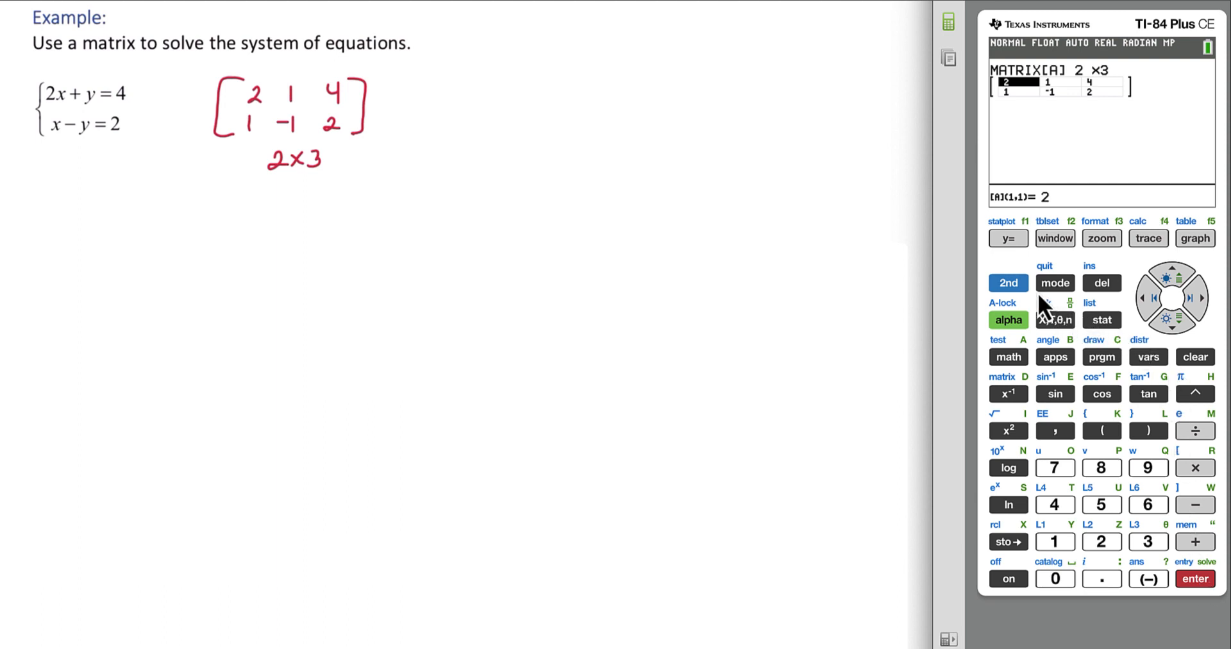
pyautogui.click(1007, 283)
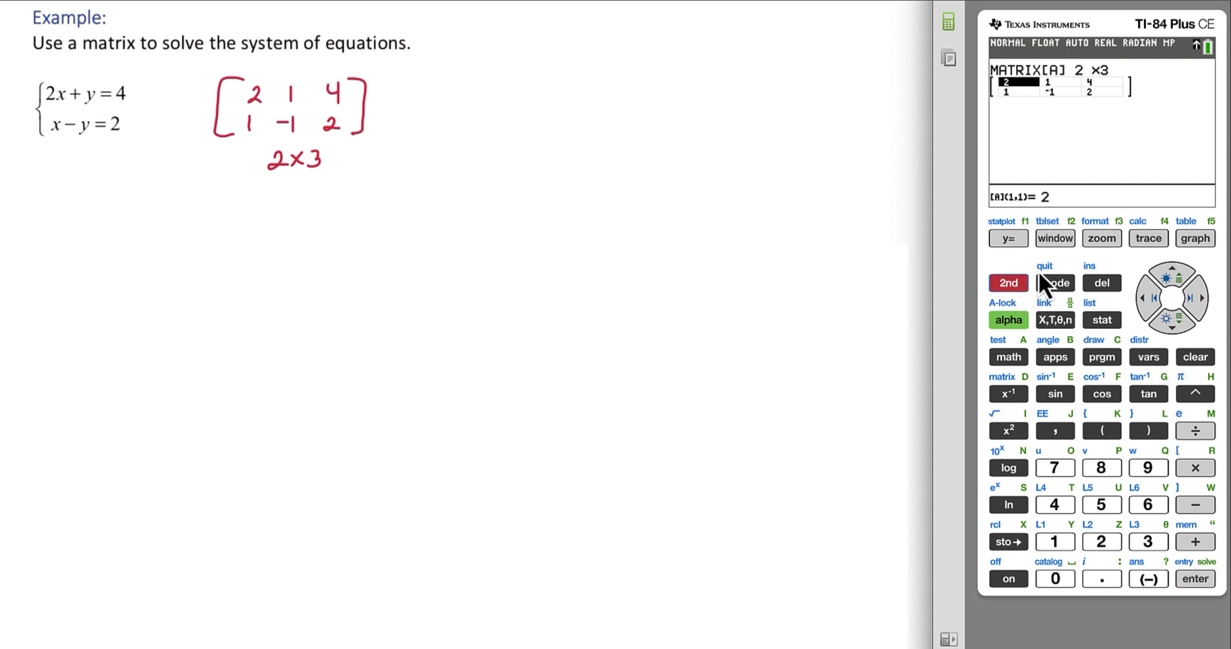
pyautogui.click(1055, 283)
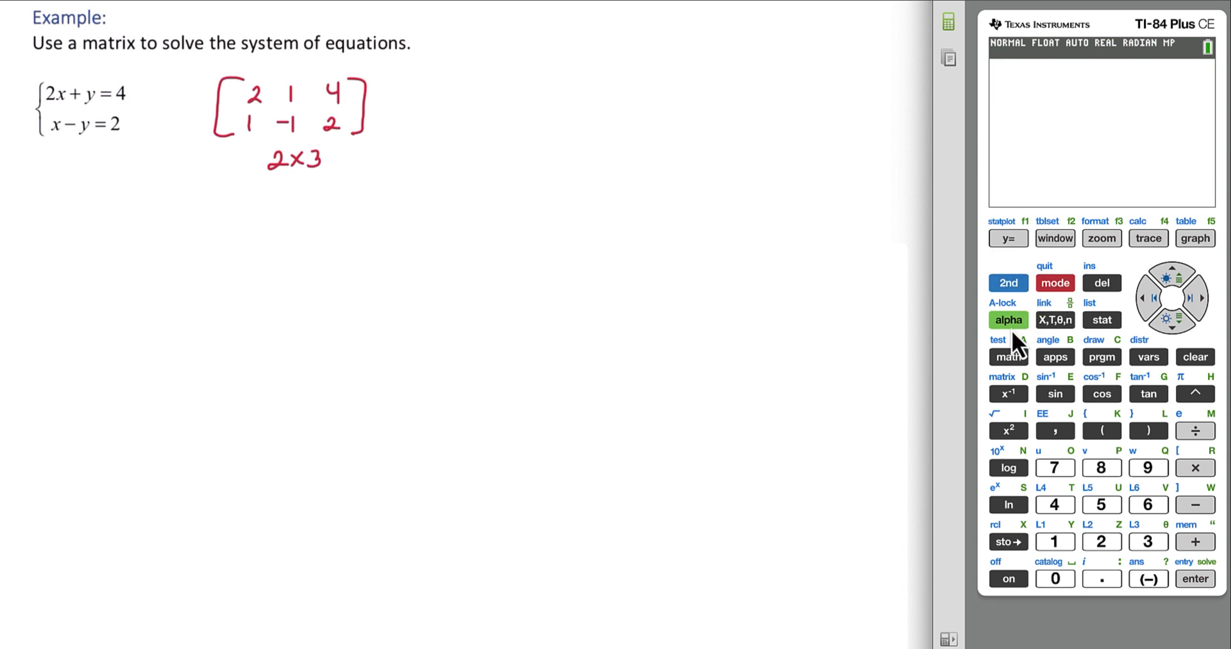
# - Select the rref command from the matrix math menu
pyautogui.click(1007, 282)
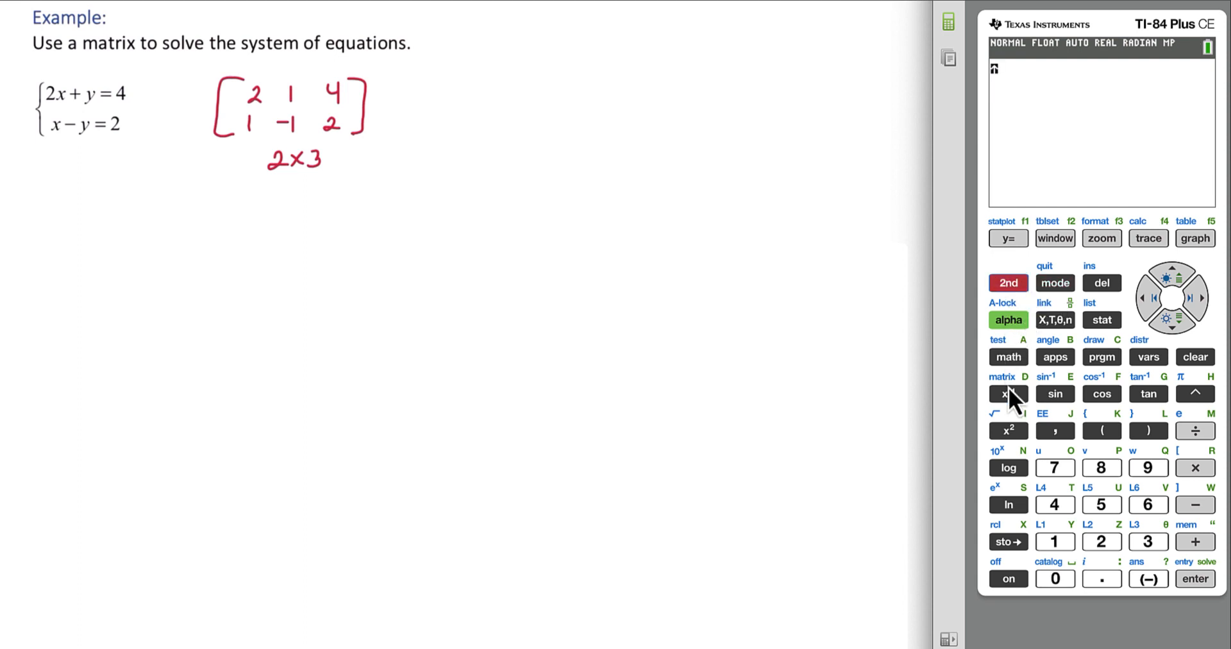
pyautogui.click(1007, 393)
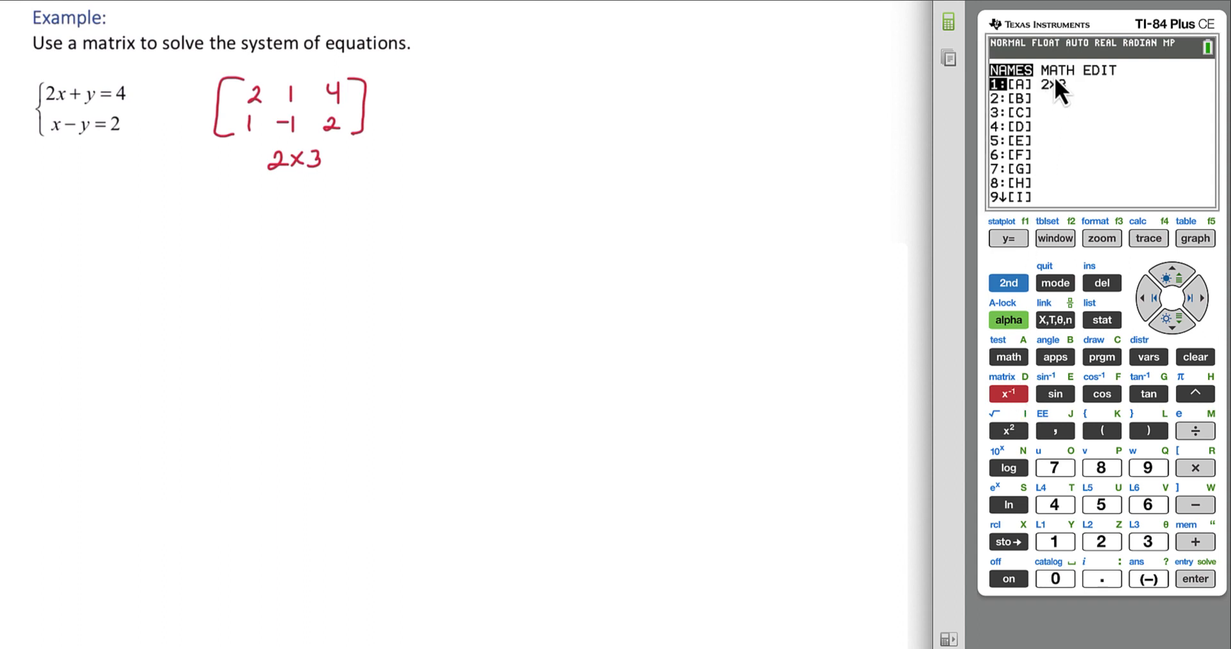
pyautogui.press('right')
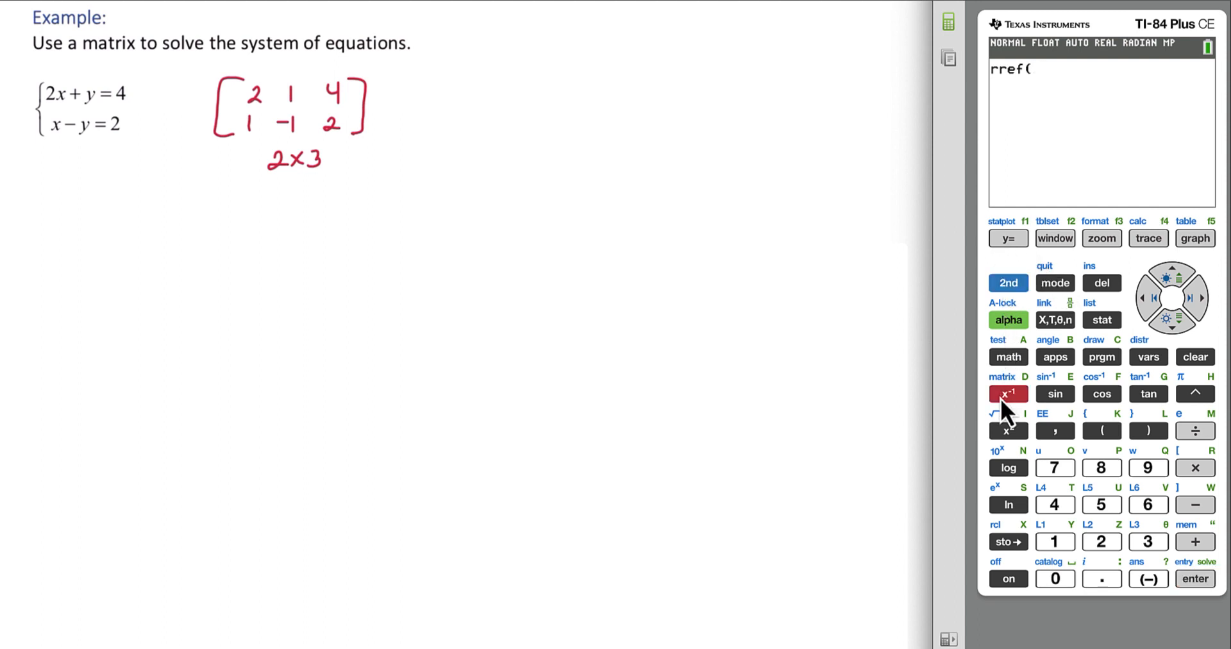
pyautogui.click(1007, 393)
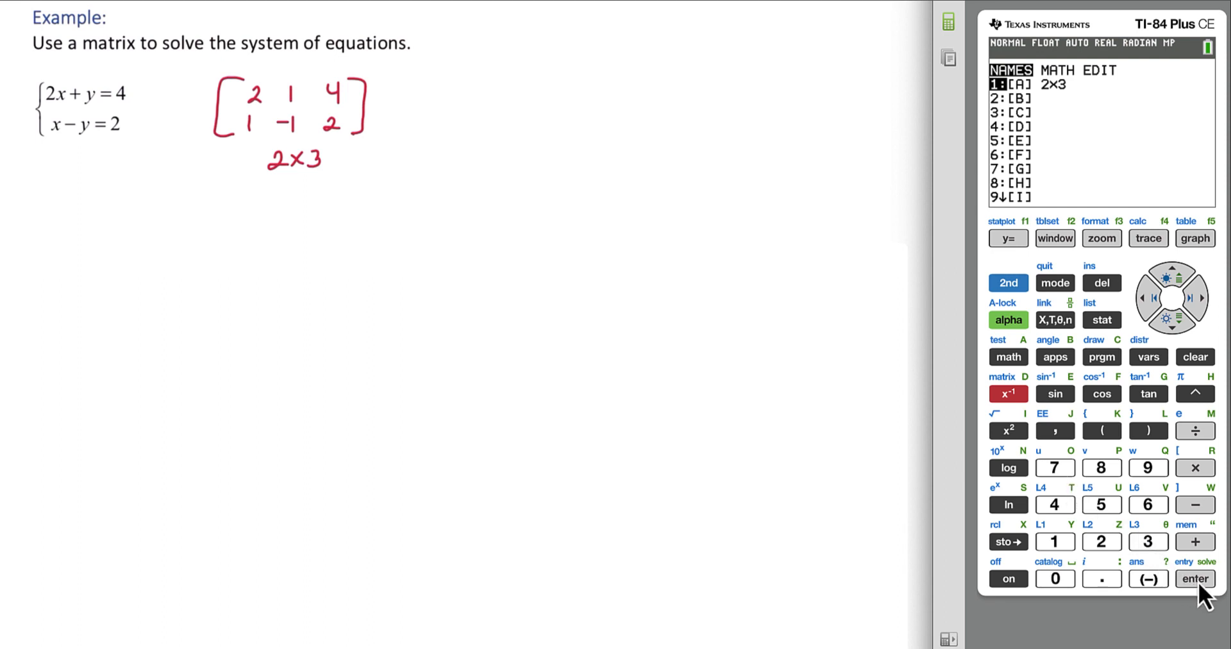
# - Evaluate rref([A]), giving rows 1 0 2 and 0 1 0
pyautogui.click(1193, 578)
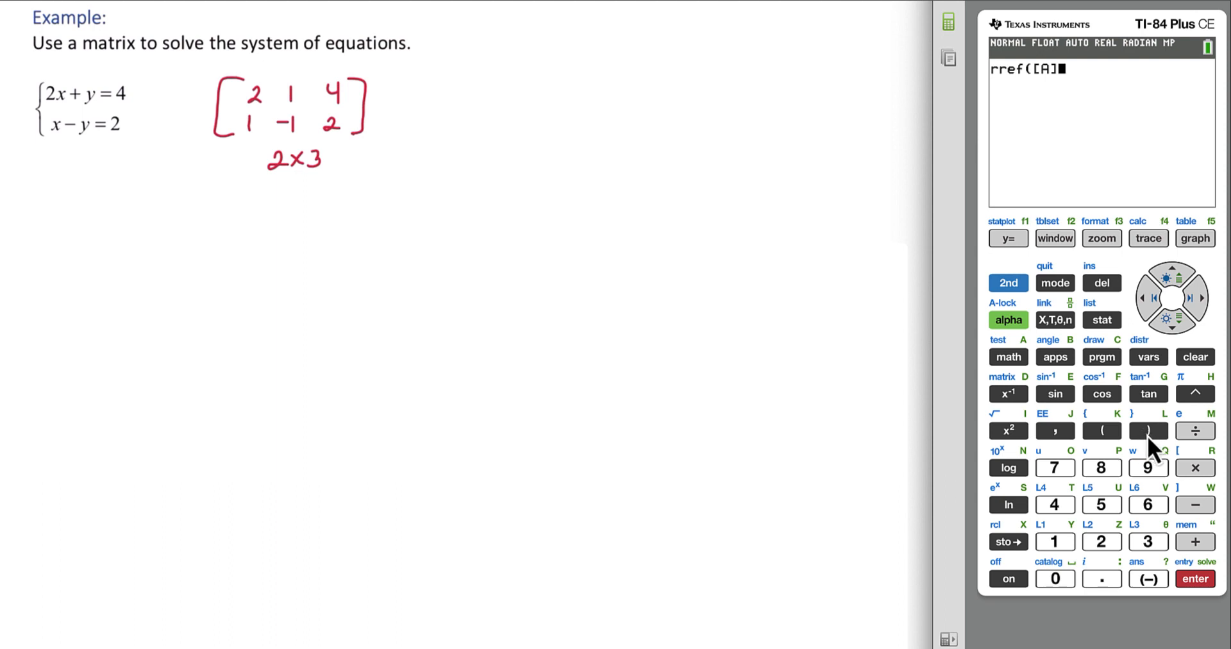
pyautogui.click(1148, 430)
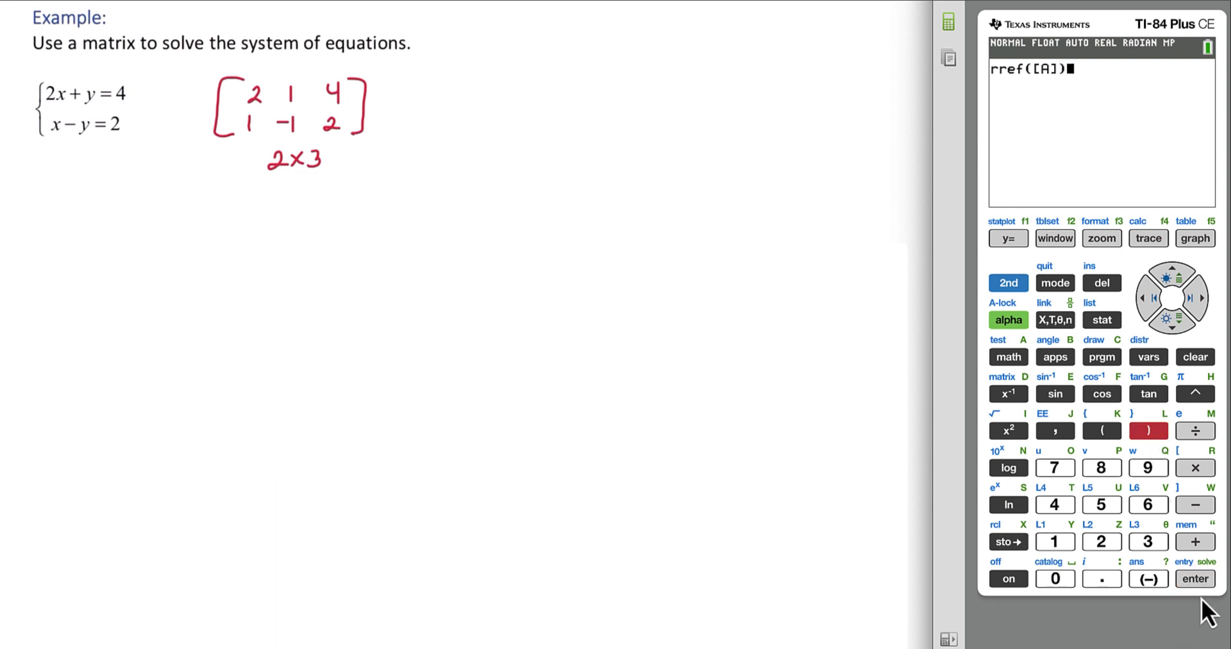
pyautogui.click(1193, 578)
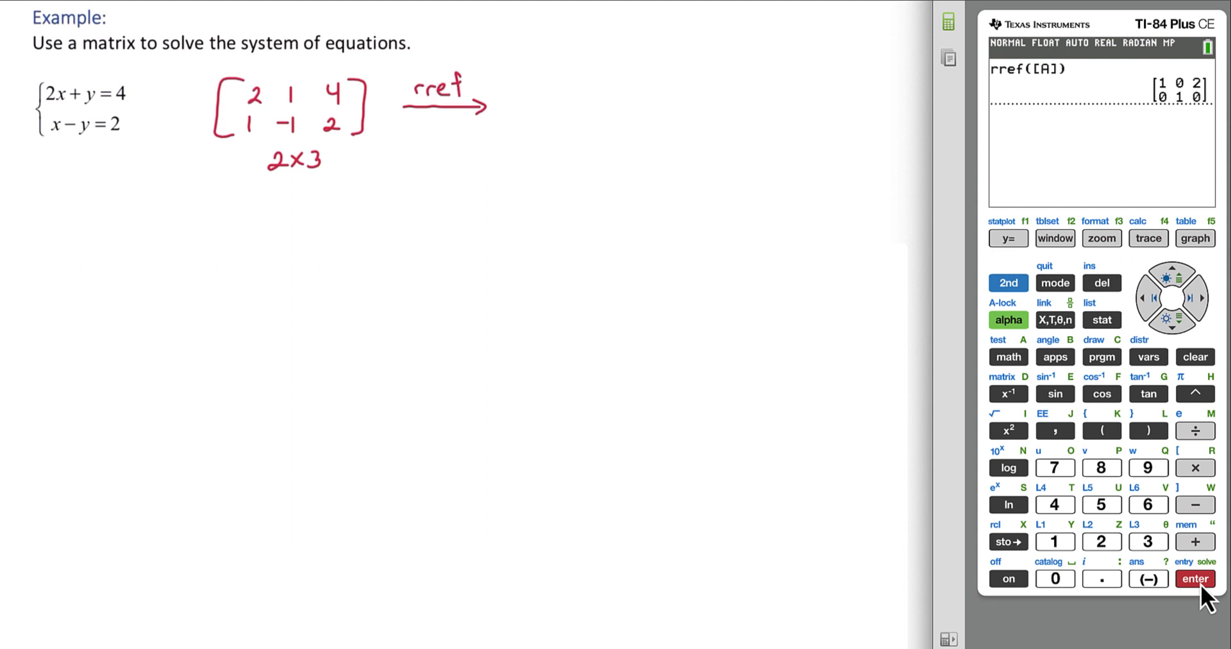
# - Handwrite the reduced matrix [1 0 2; 0 1 0] in blue and note x = 2
pyautogui.moveTo(518, 71); pyautogui.dragTo(506, 125)
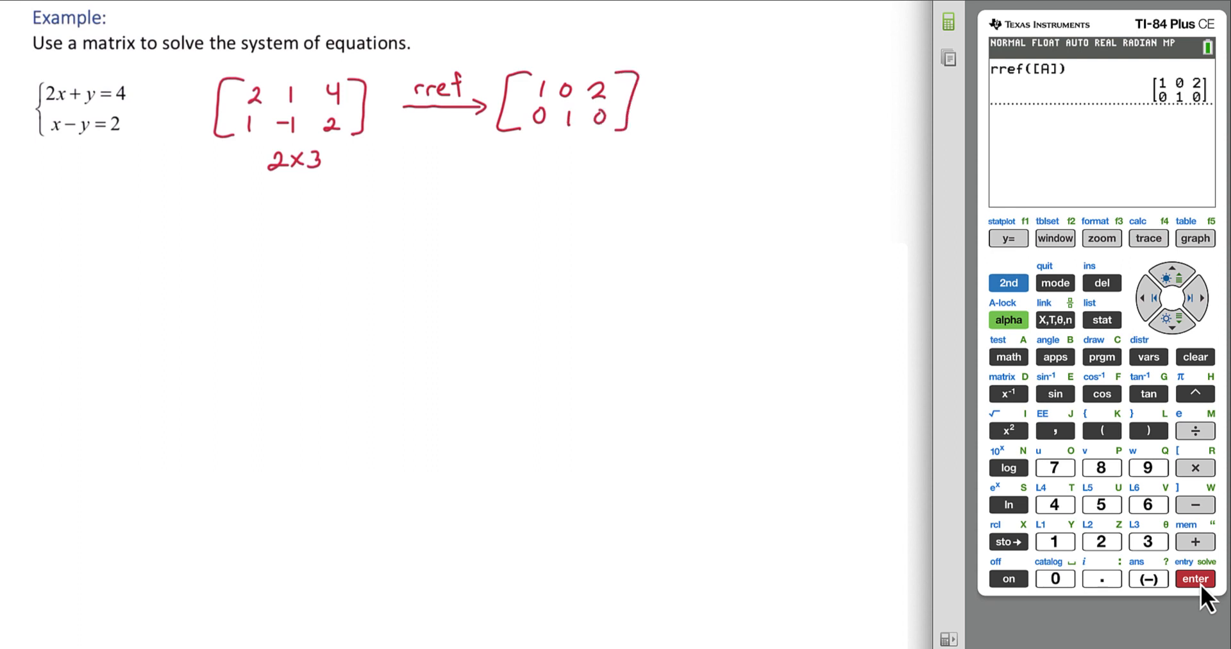
pyautogui.click(1194, 579)
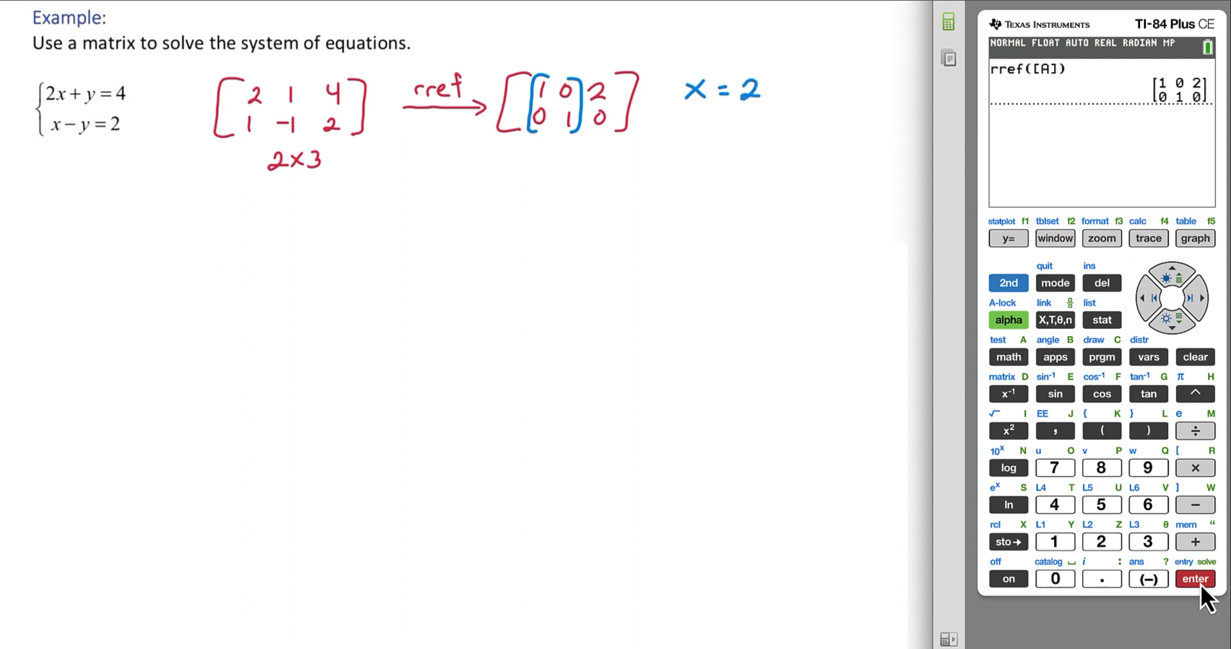
pyautogui.click(1193, 578)
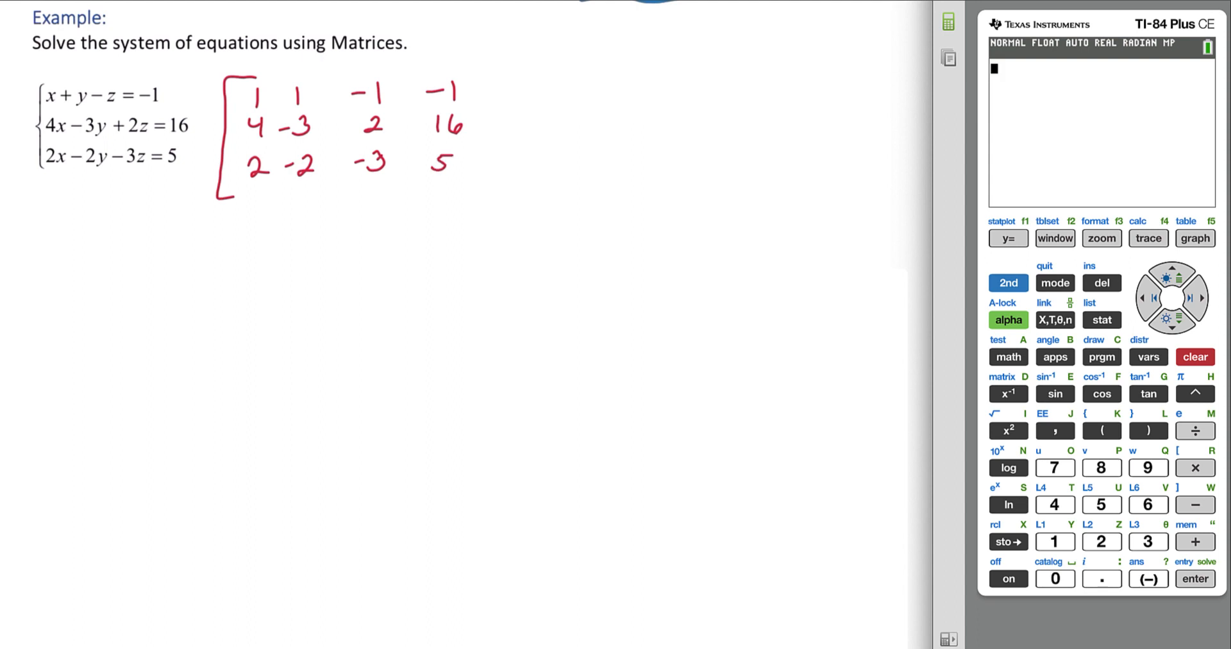
# - Draw the closing bracket of the handwritten 3×4 augmented matrix
pyautogui.moveTo(486, 75); pyautogui.dragTo(486, 181)
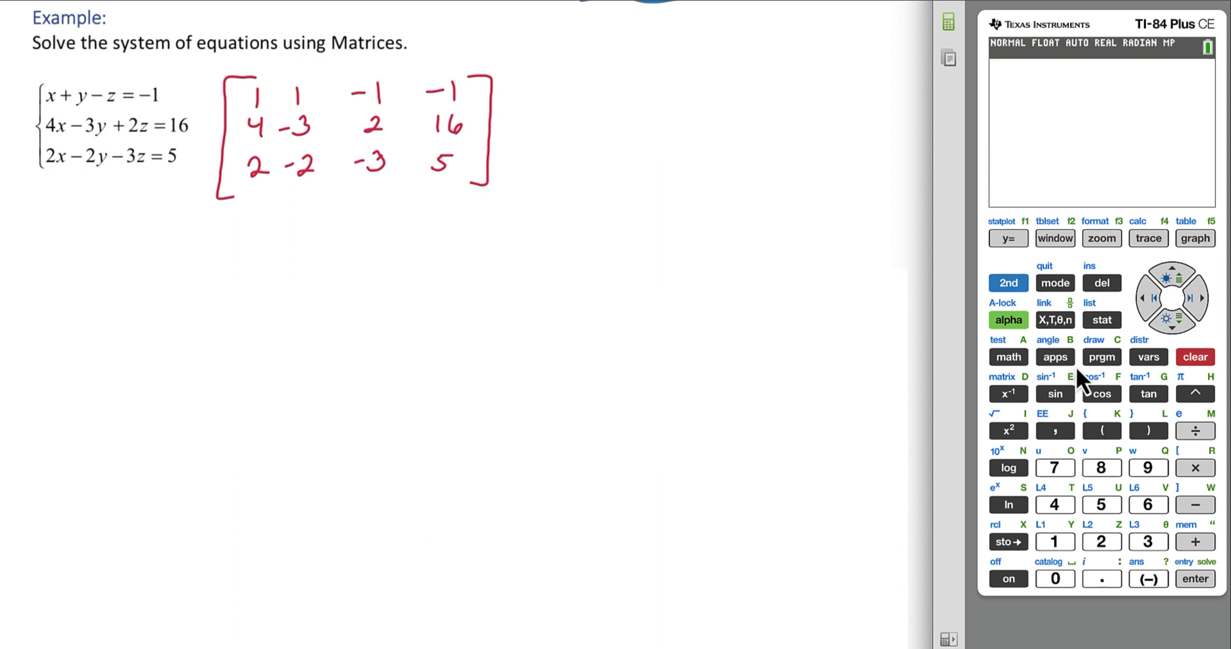
# - Open [A] at 3×4 and enter the first row 1 1 −1 −1
pyautogui.click(1008, 394)
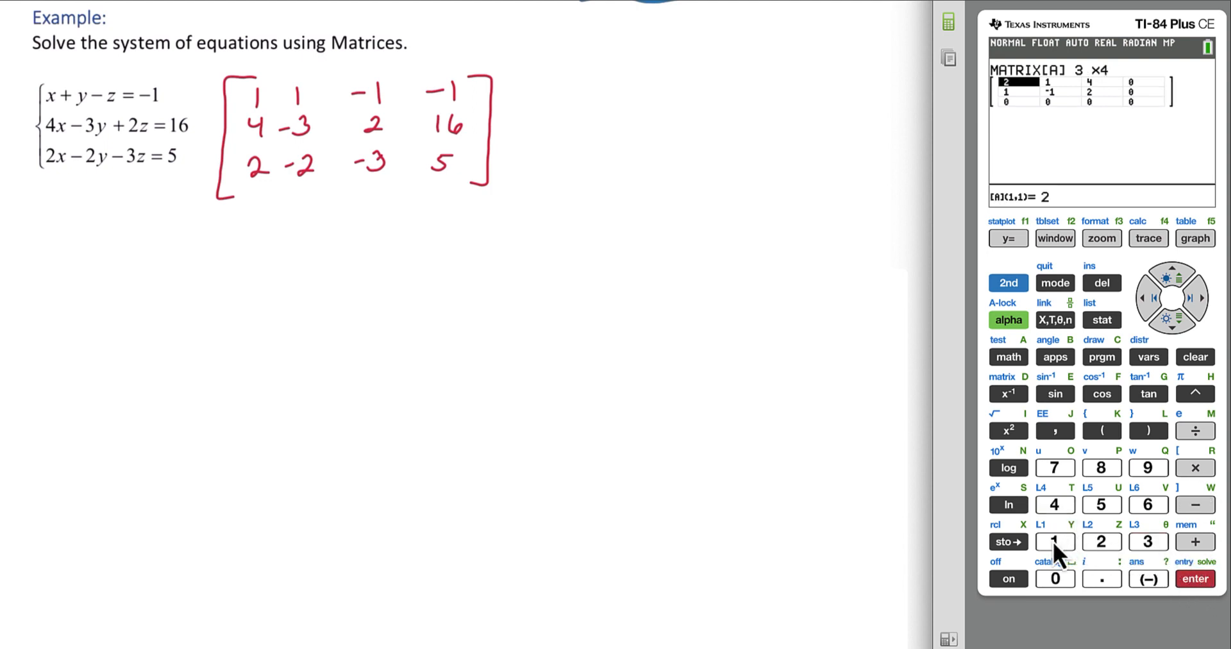
pyautogui.press('Right')
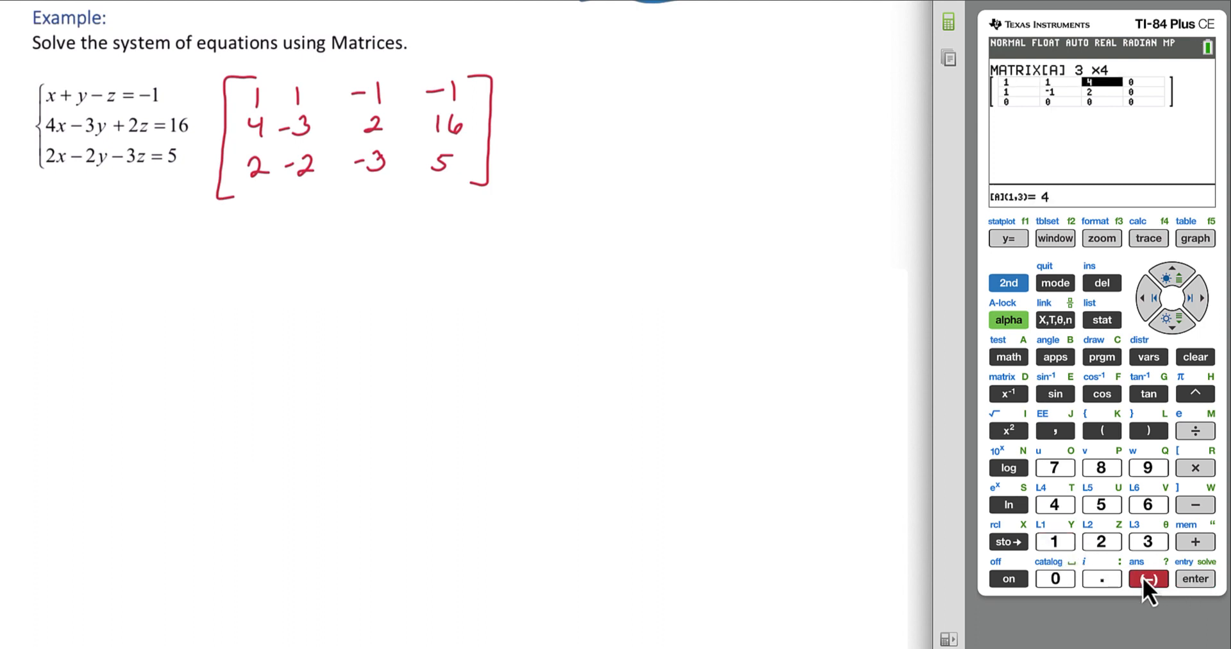
pyautogui.click(1146, 578)
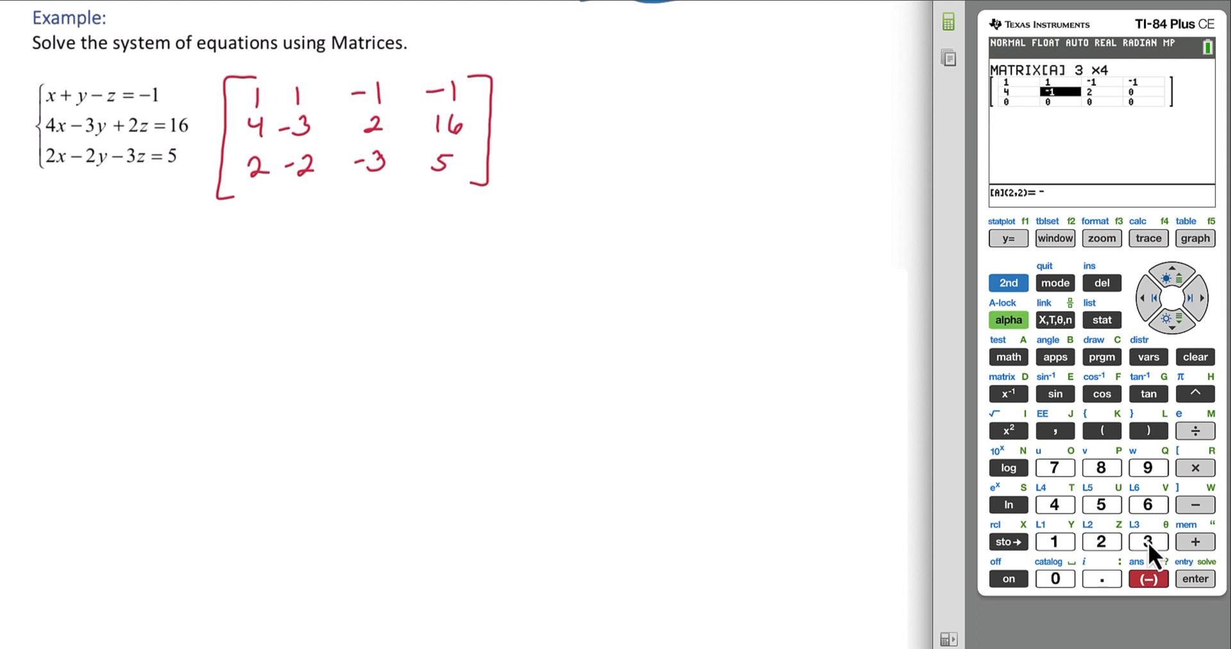
# - Enter rows 4 −3 2 16 and 2 −2 −3 5 into [A]
pyautogui.click(1101, 540)
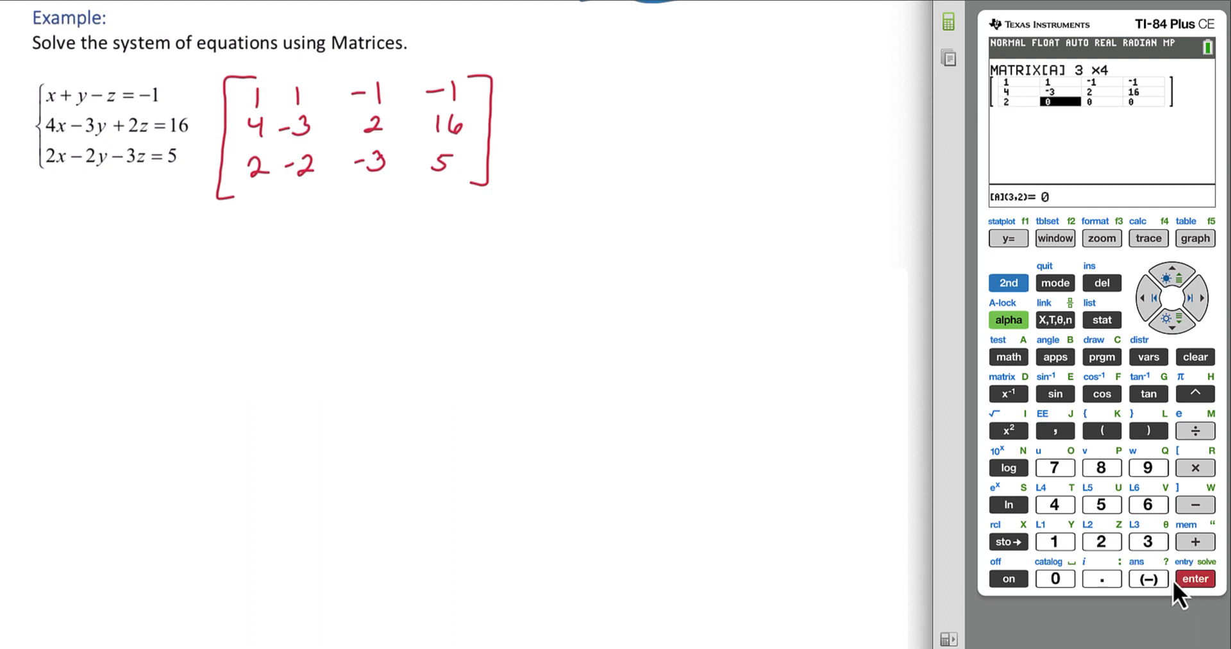
pyautogui.click(1101, 541)
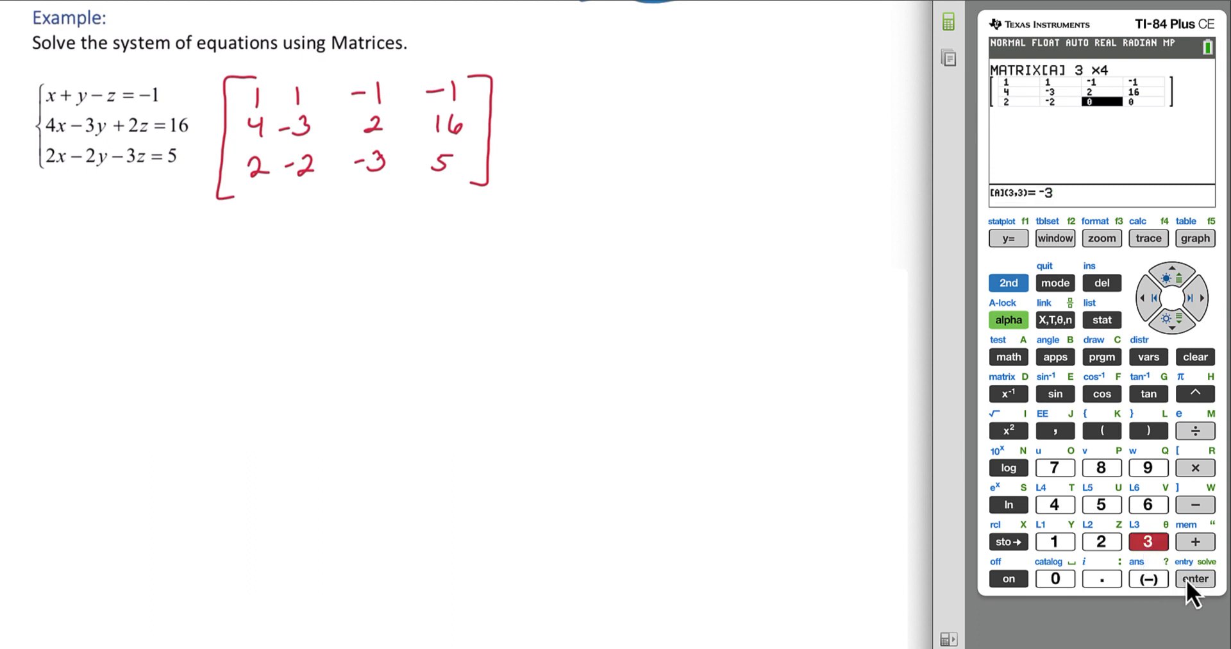
pyautogui.click(1100, 505)
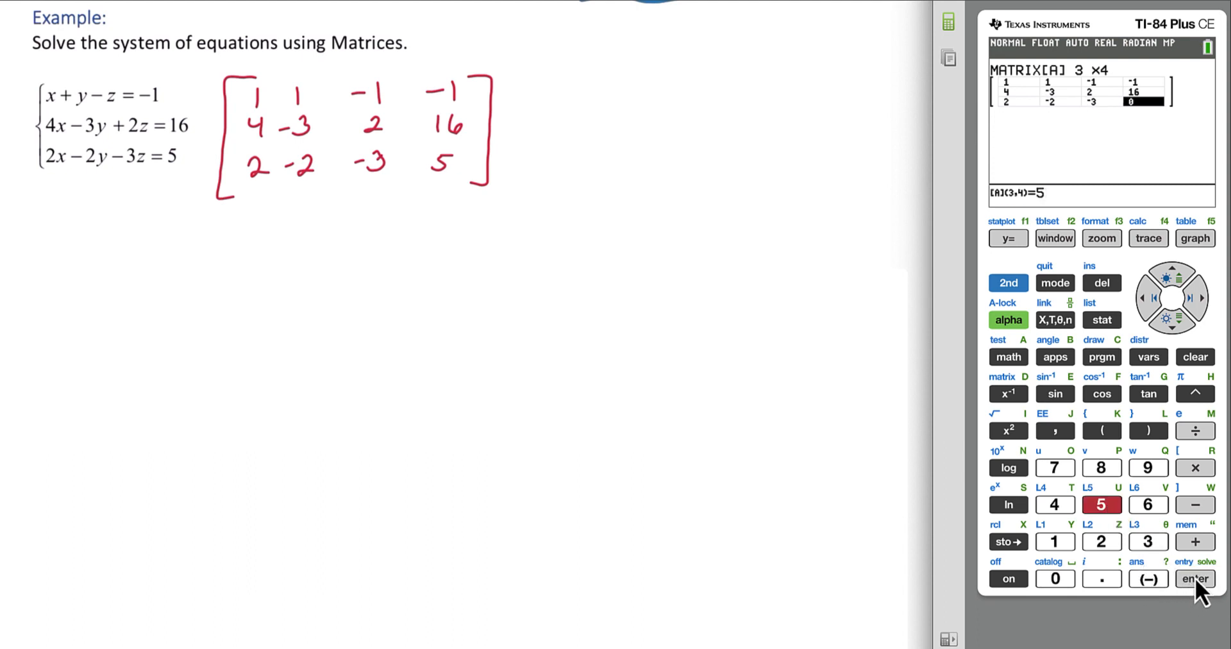
pyautogui.click(1194, 579)
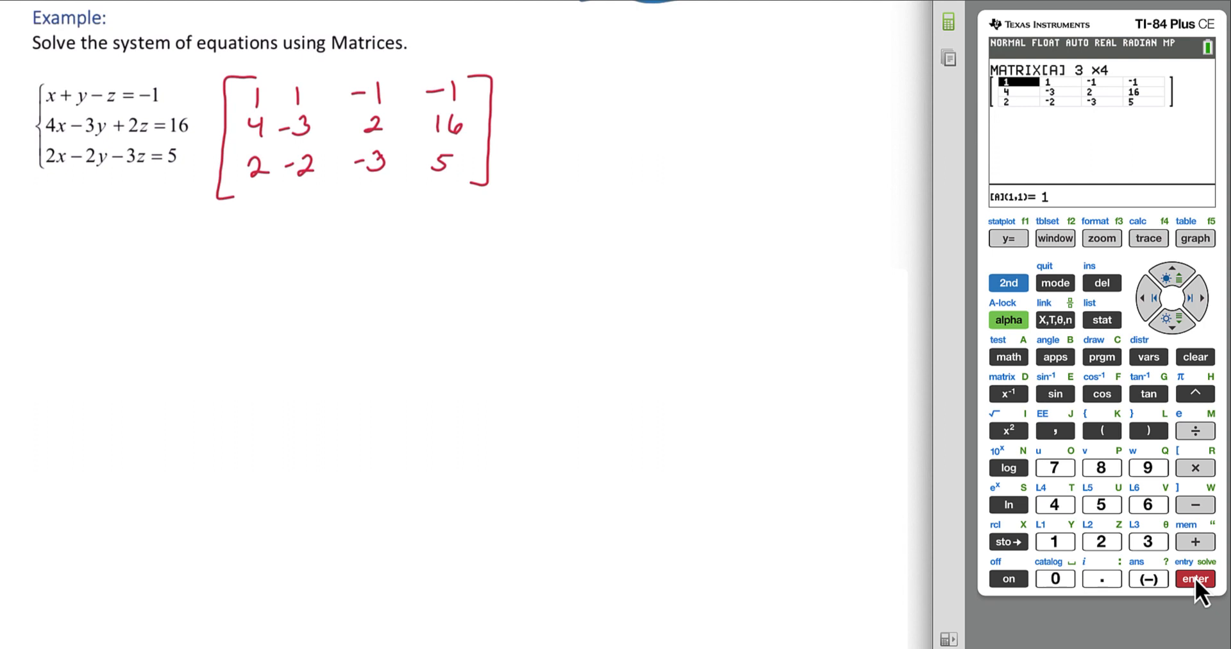
pyautogui.moveTo(1083, 314)
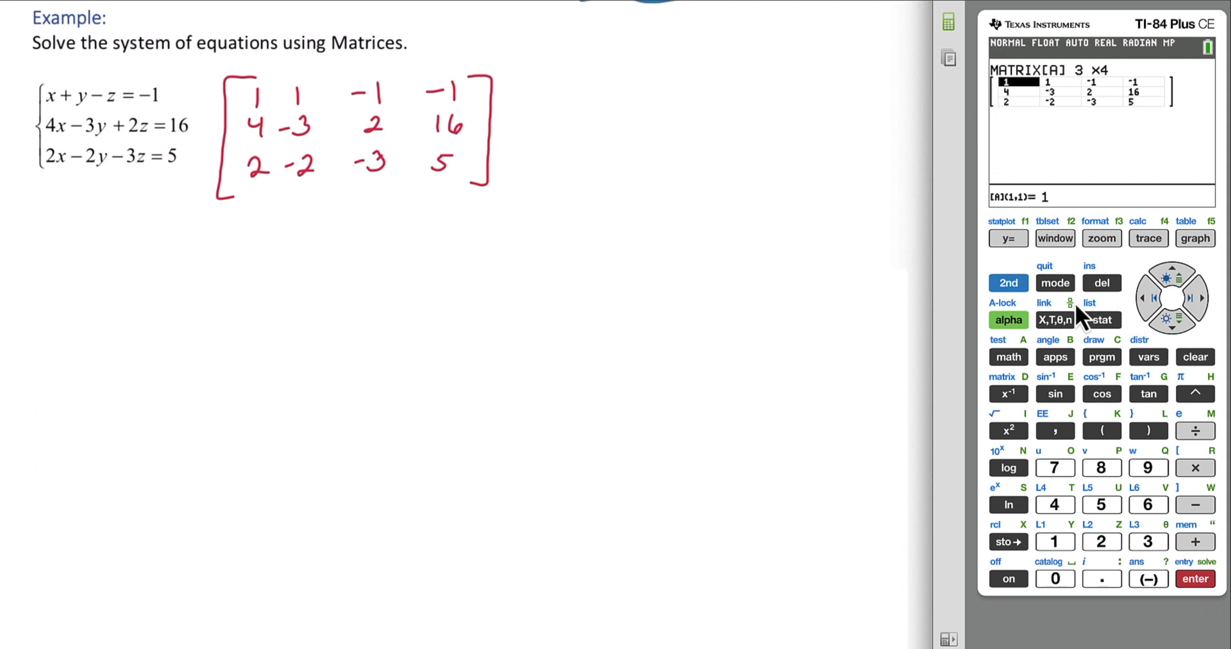
# - Quit to the home screen and evaluate rref([A])
pyautogui.click(1007, 283)
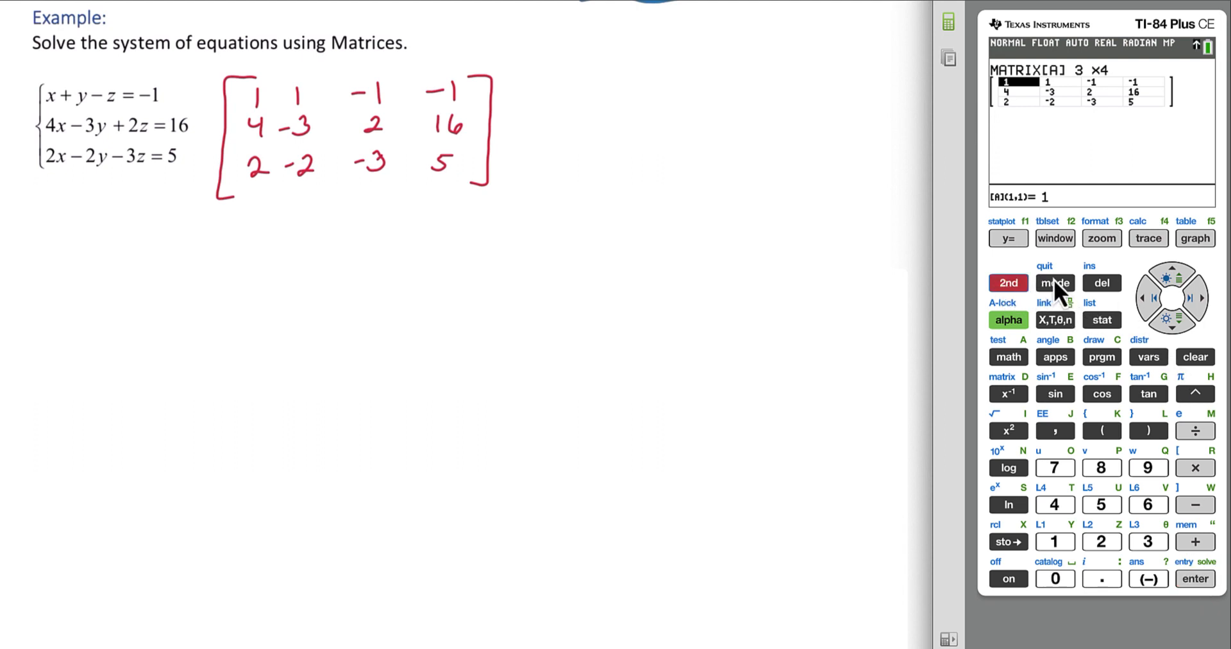
pyautogui.click(1055, 283)
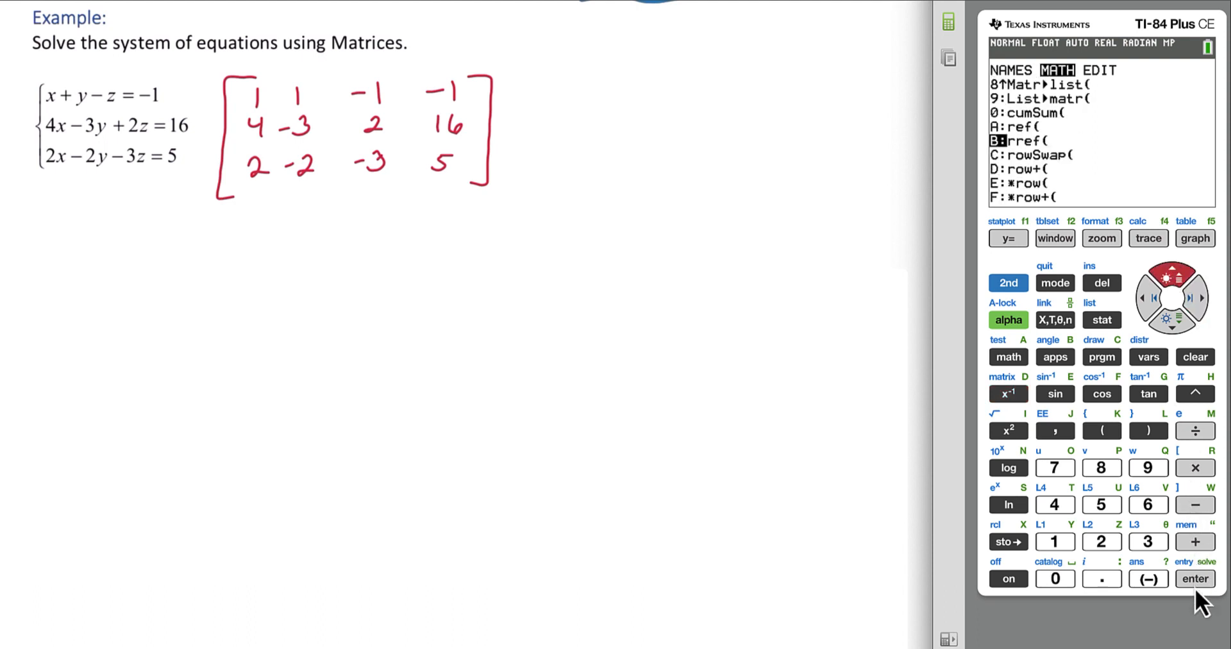
pyautogui.click(1193, 578)
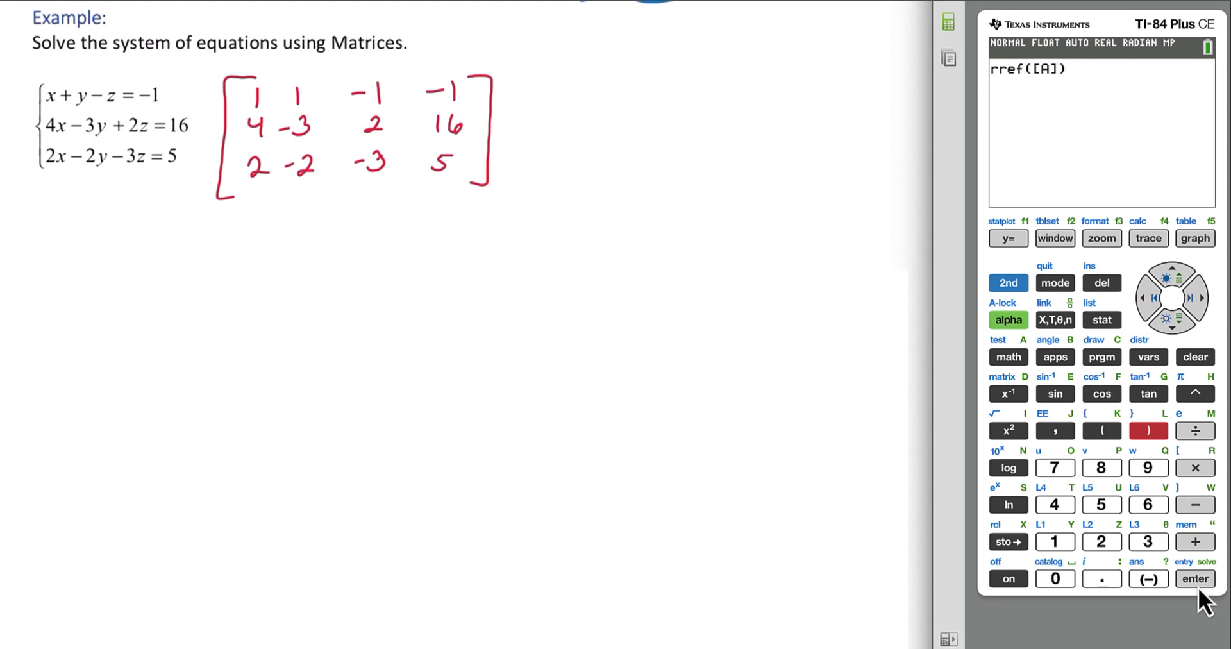
pyautogui.click(1194, 578)
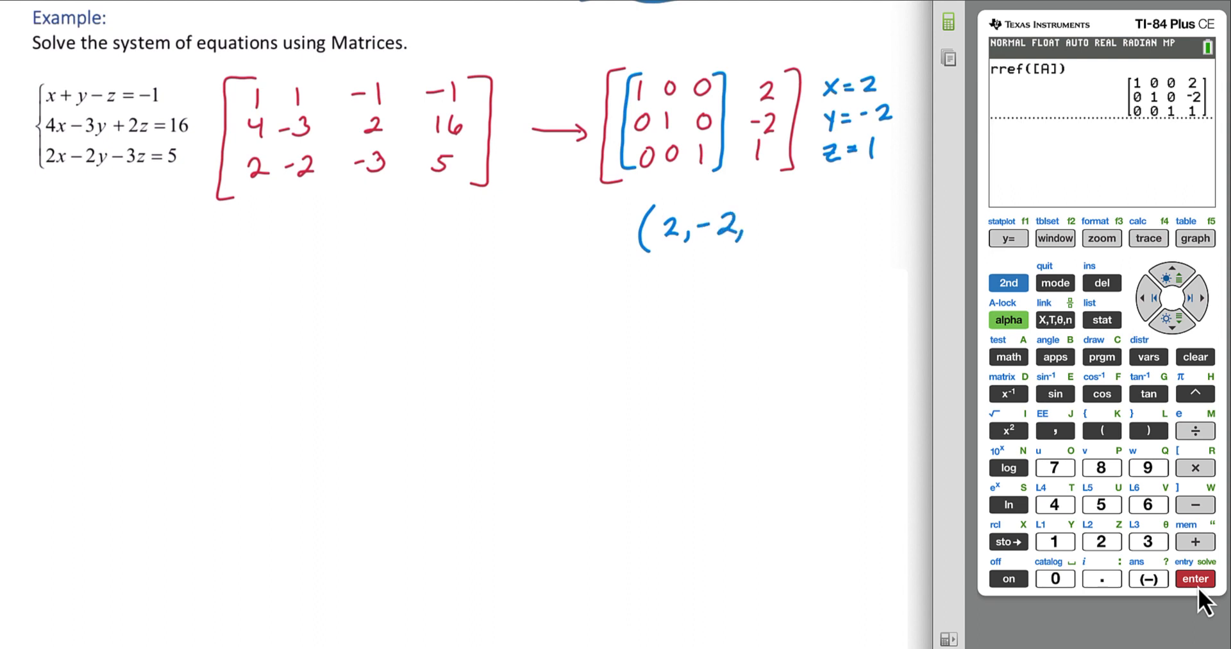
# - Handwrite the ordered-triple solution (2, −2, 1) beneath the reduced matrix
pyautogui.write('1')
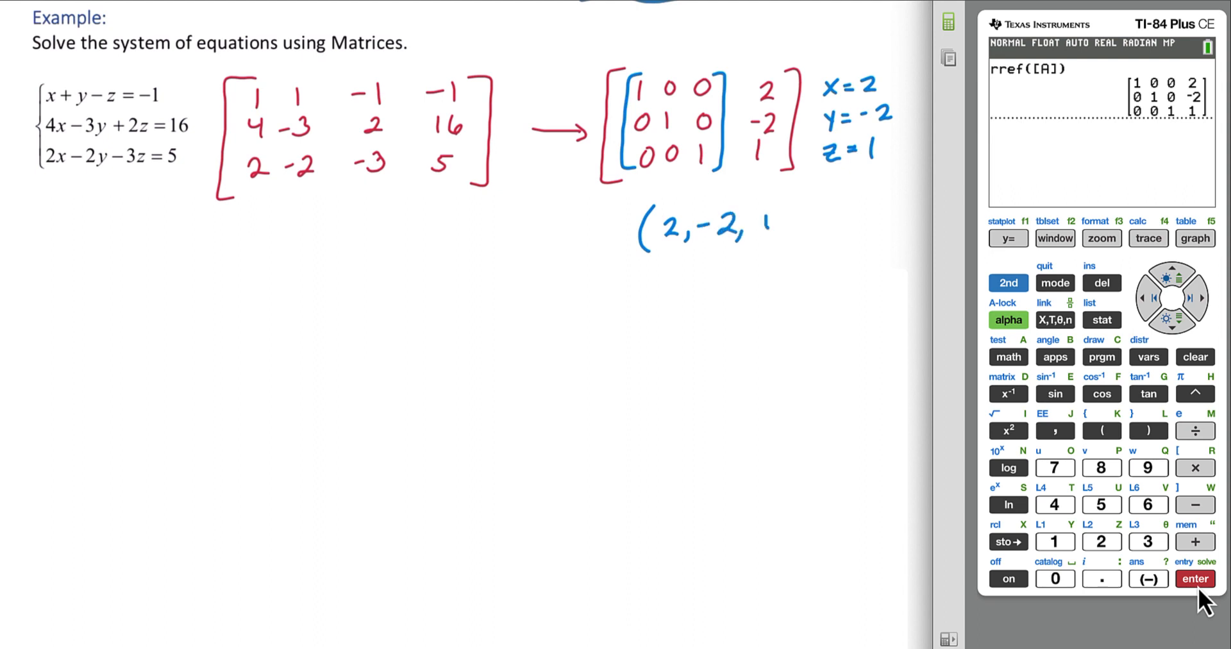